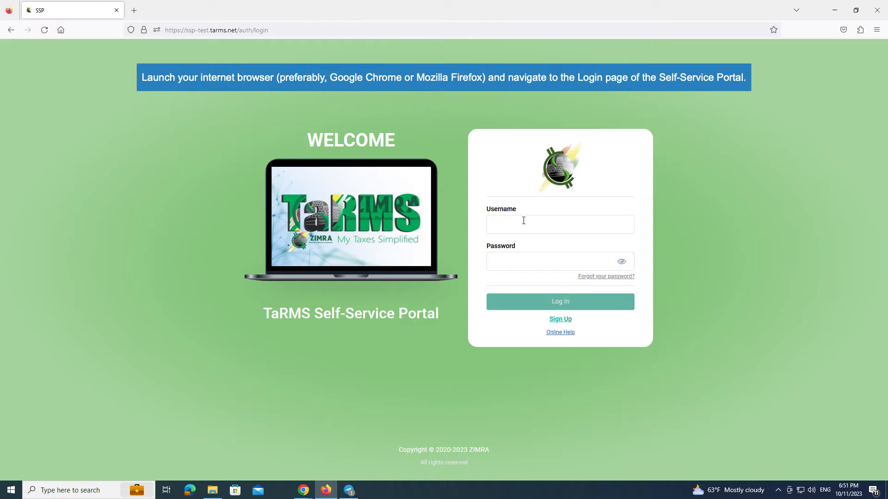
Sign in to the TaRMS portal with the test username and password
{"action": "type", "text": "t"}
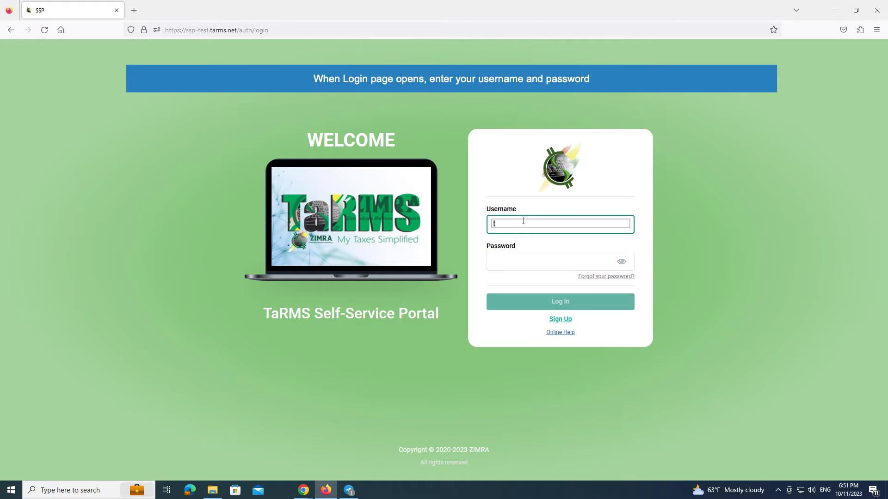
{"action": "type", "text": "estello"}
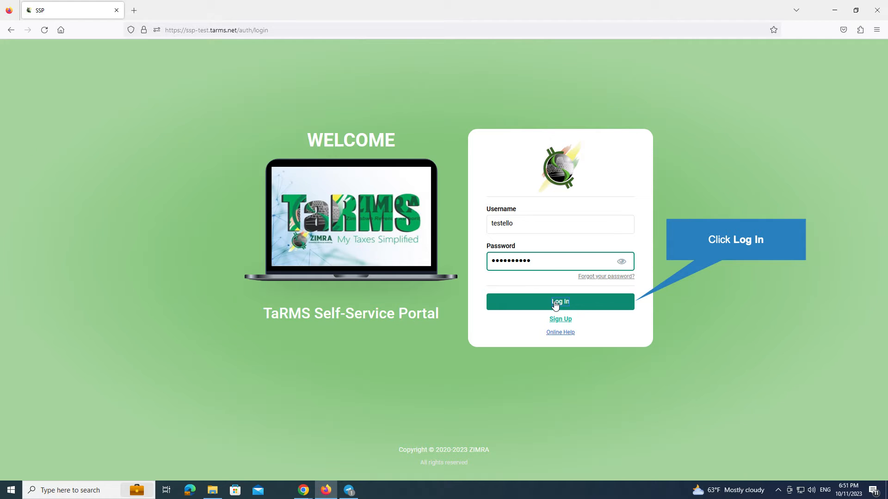
{"action": "left_click", "coordinate": [559, 301]}
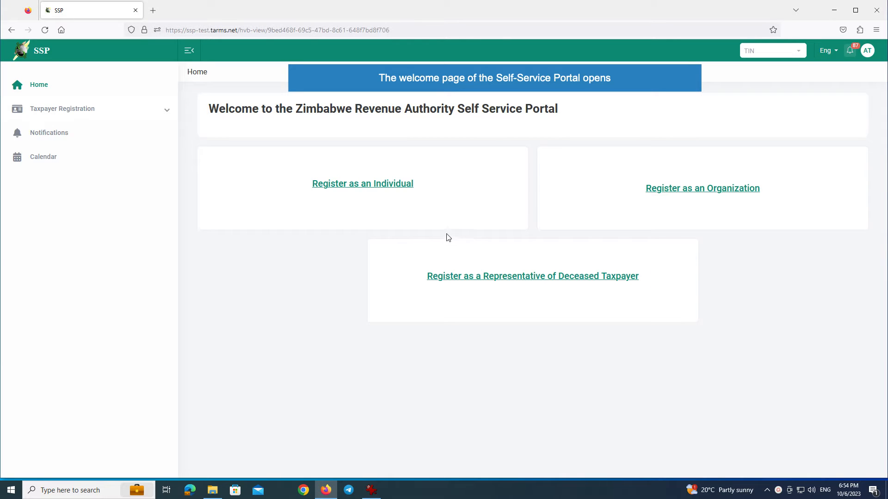
{"action": "mouse_move", "coordinate": [317, 262]}
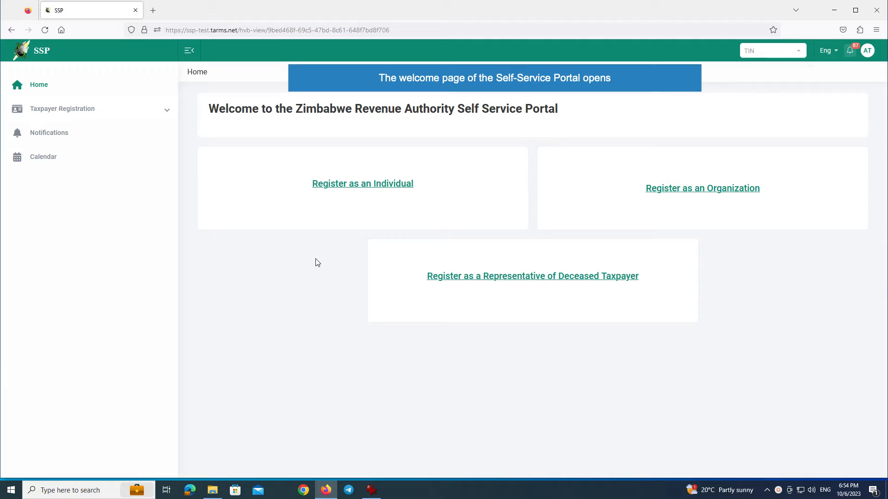
{"action": "mouse_move", "coordinate": [490, 194]}
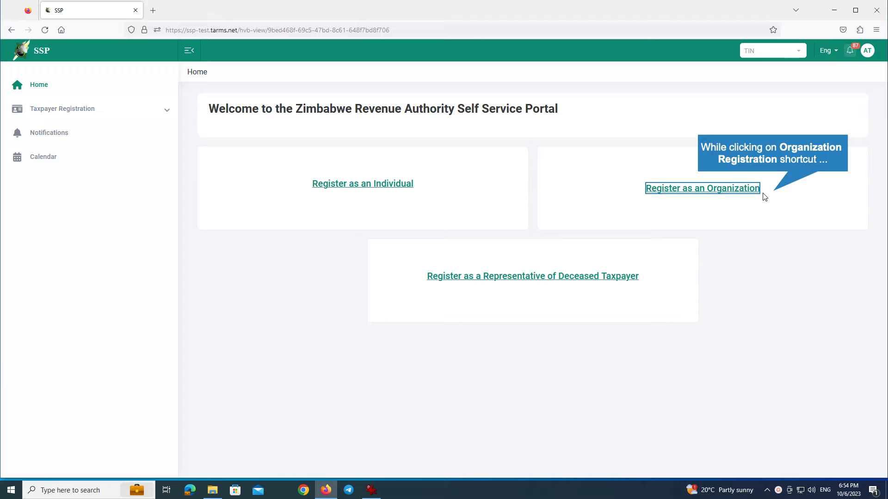
{"action": "left_click", "coordinate": [701, 188]}
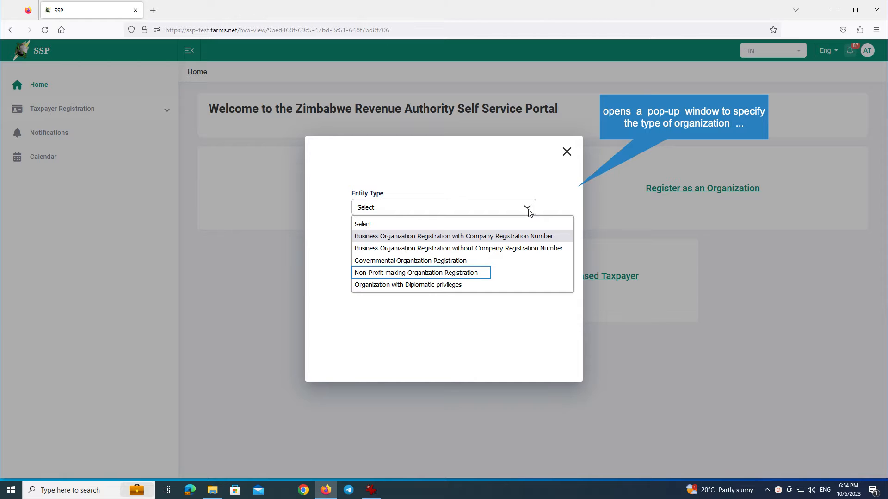
{"action": "mouse_move", "coordinate": [515, 227]}
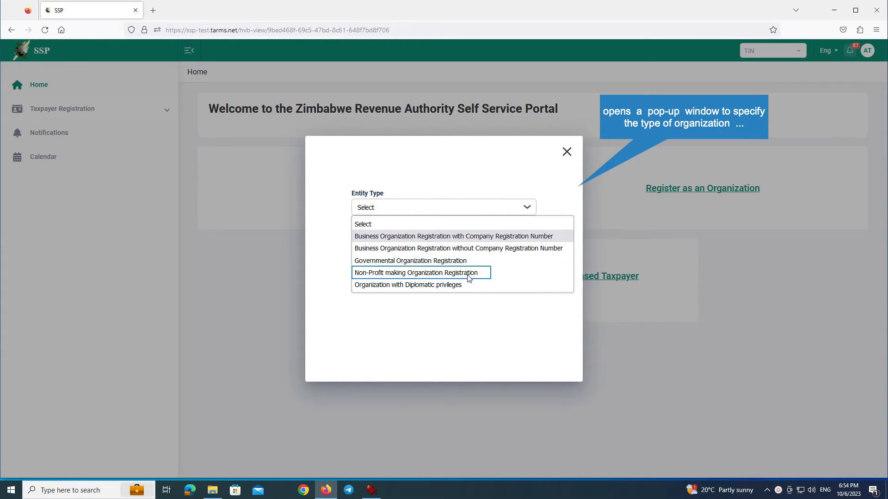
{"action": "left_click", "coordinate": [416, 273]}
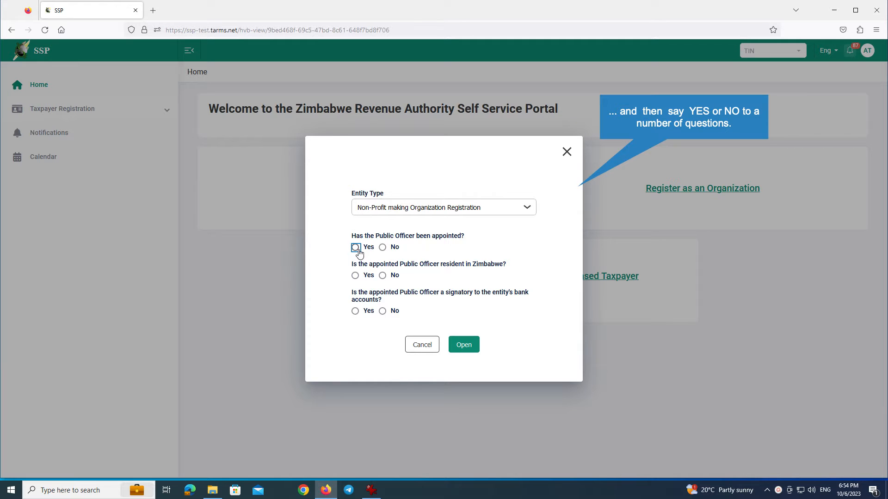
{"action": "left_click", "coordinate": [355, 247]}
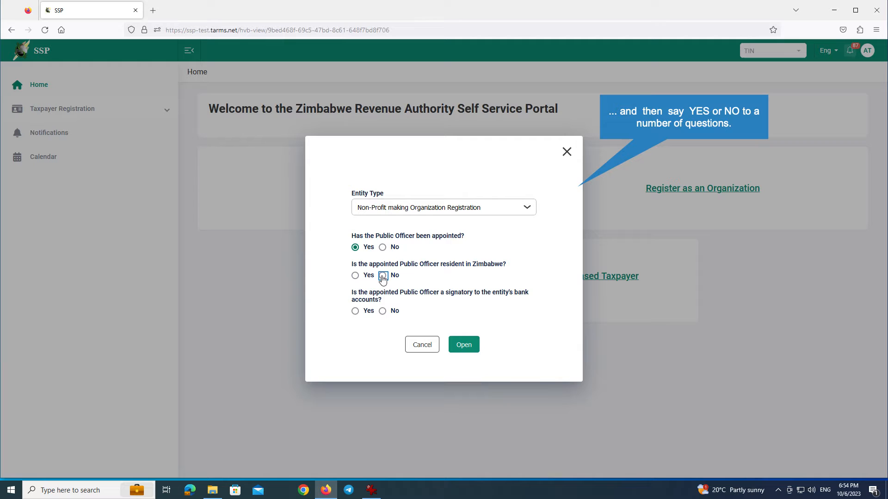
{"action": "left_click", "coordinate": [421, 344]}
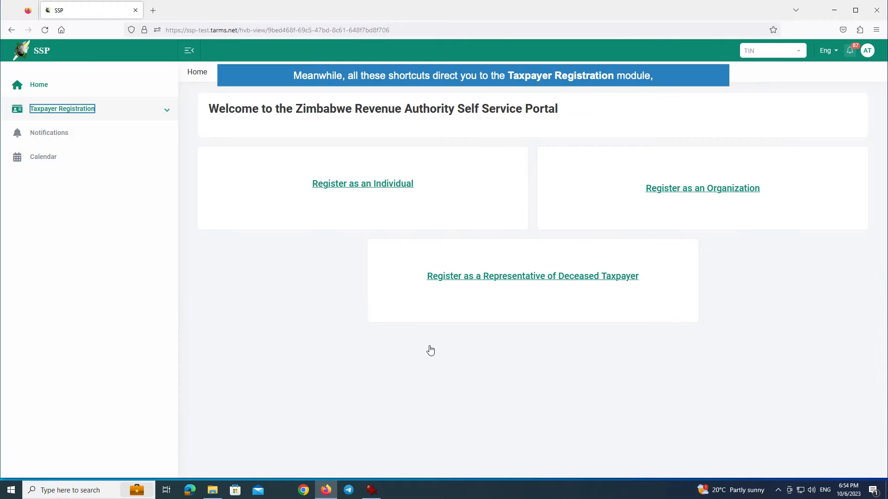
{"action": "mouse_move", "coordinate": [139, 143]}
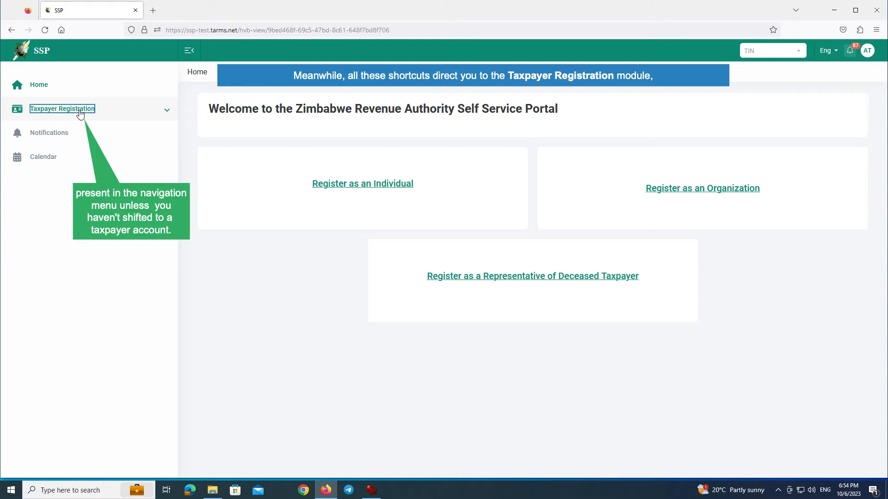
Expand Taxpayer Registration in the left menu and go to its Applications page
{"action": "left_click", "coordinate": [62, 108]}
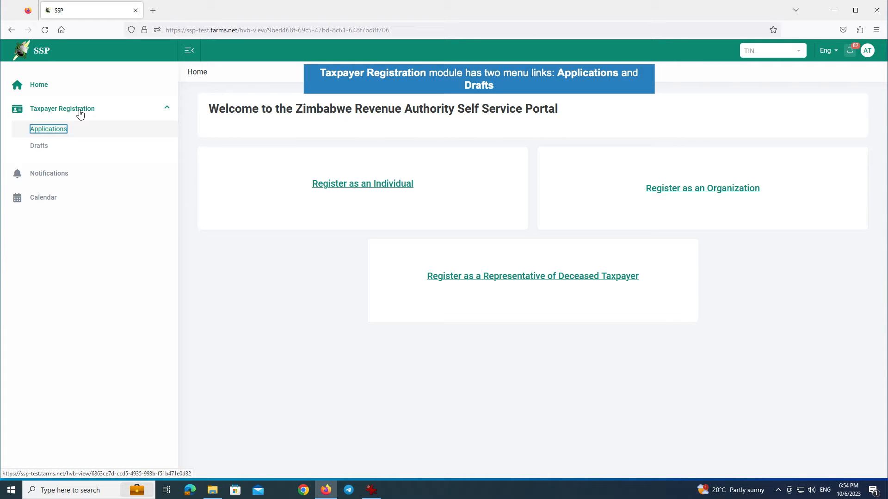
{"action": "mouse_move", "coordinate": [78, 118]}
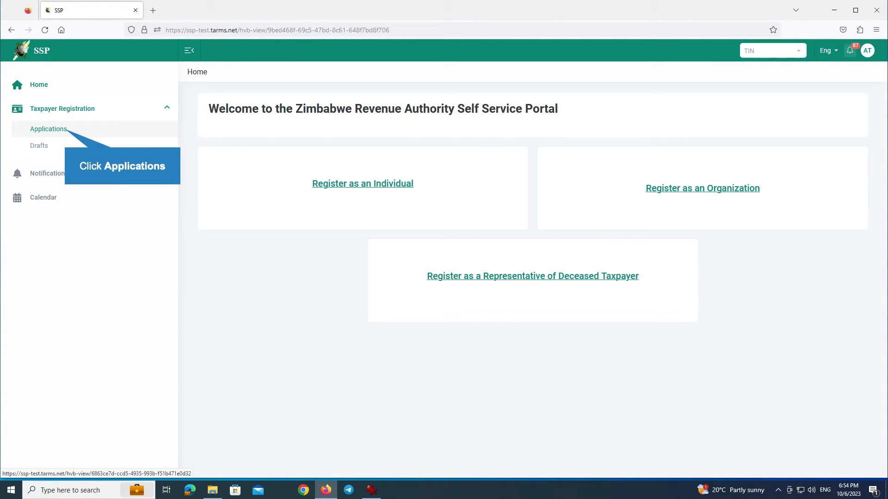
{"action": "left_click", "coordinate": [49, 128]}
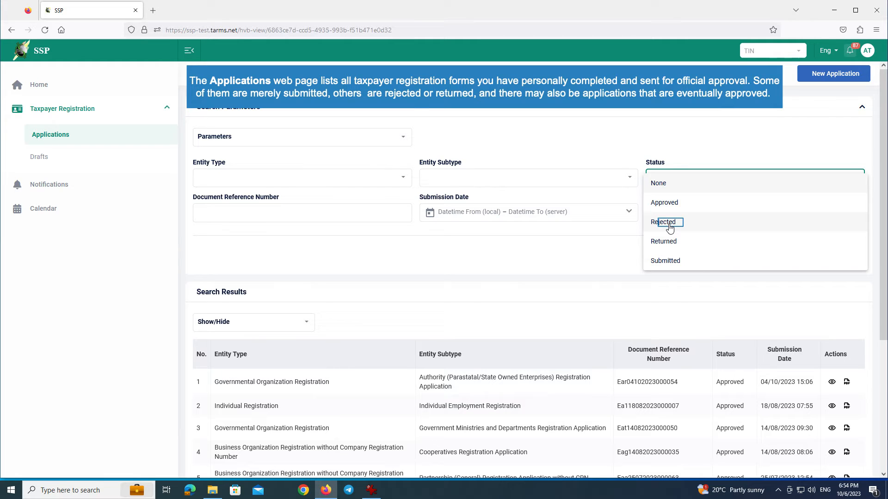
Filter applications by Rejected status and search, getting zero results
{"action": "left_click", "coordinate": [664, 221]}
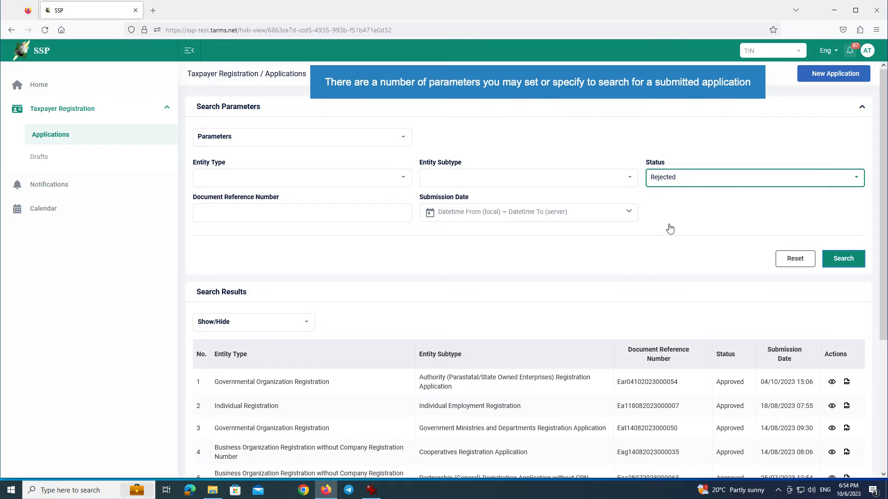
{"action": "mouse_move", "coordinate": [783, 258]}
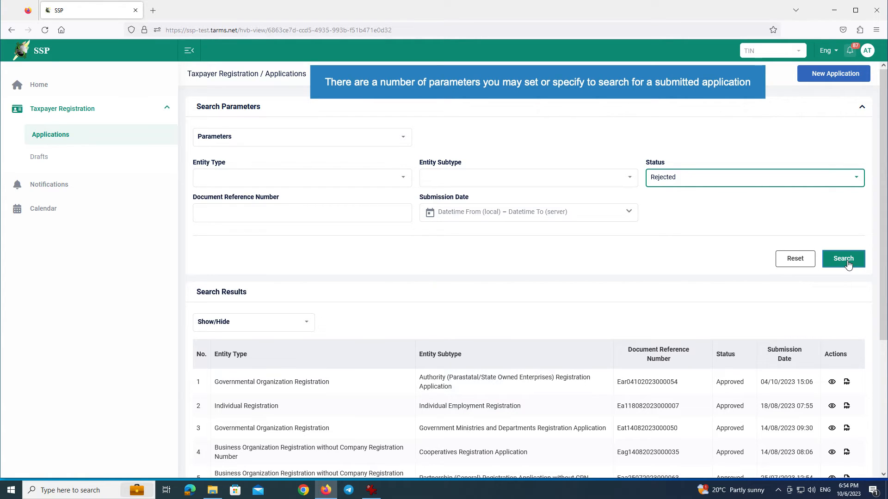
{"action": "left_click", "coordinate": [843, 259]}
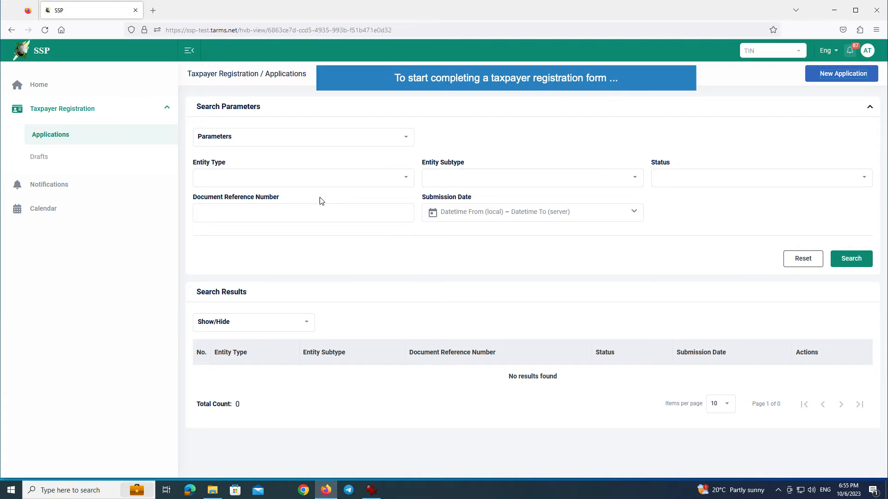
{"action": "mouse_move", "coordinate": [842, 73]}
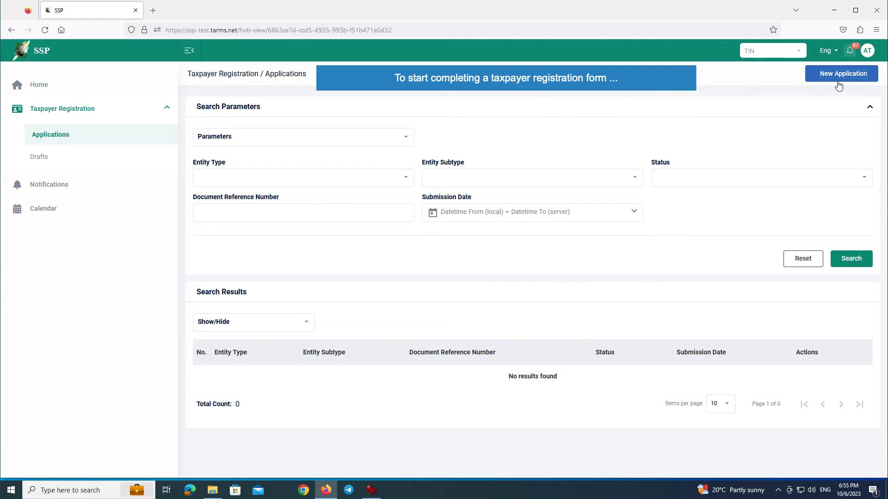
{"action": "mouse_move", "coordinate": [842, 74]}
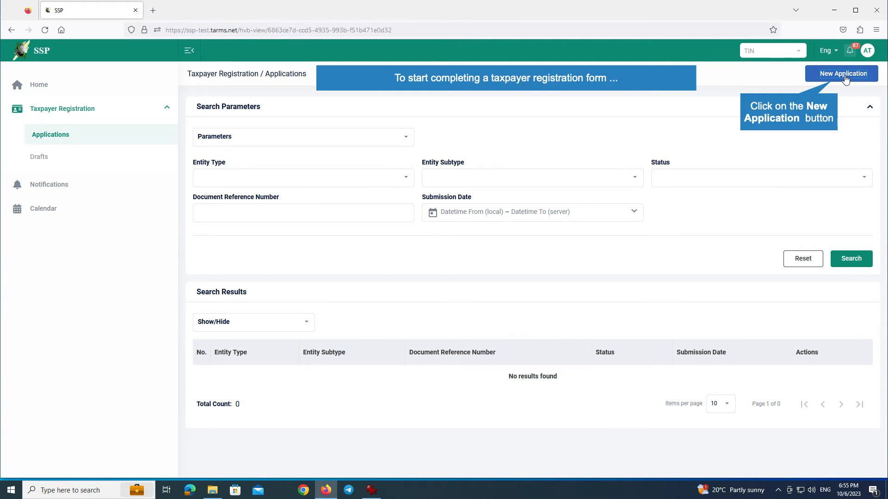
Start a new application with entity type Non-Profit making Organization Registration
{"action": "left_click", "coordinate": [841, 73]}
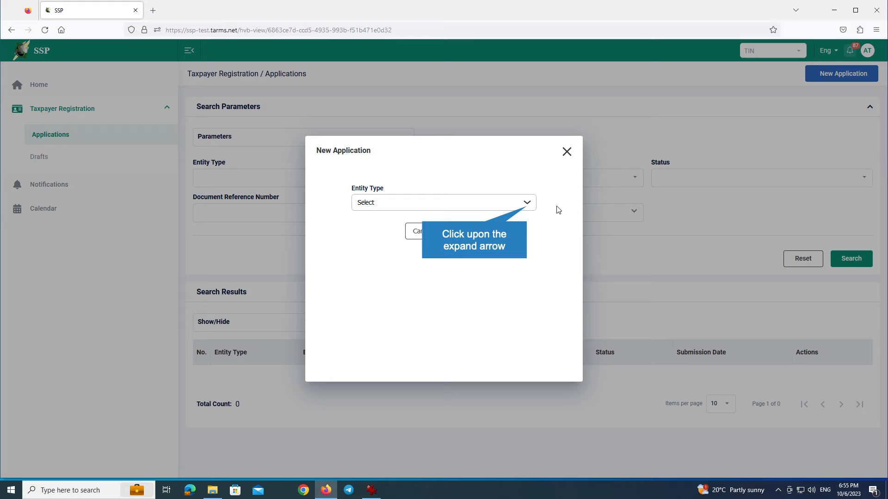
{"action": "mouse_move", "coordinate": [526, 206]}
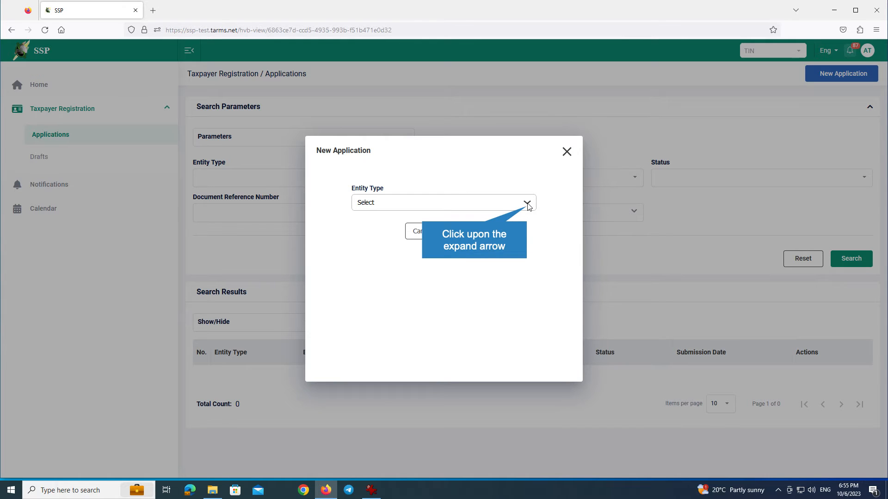
{"action": "left_click", "coordinate": [526, 202]}
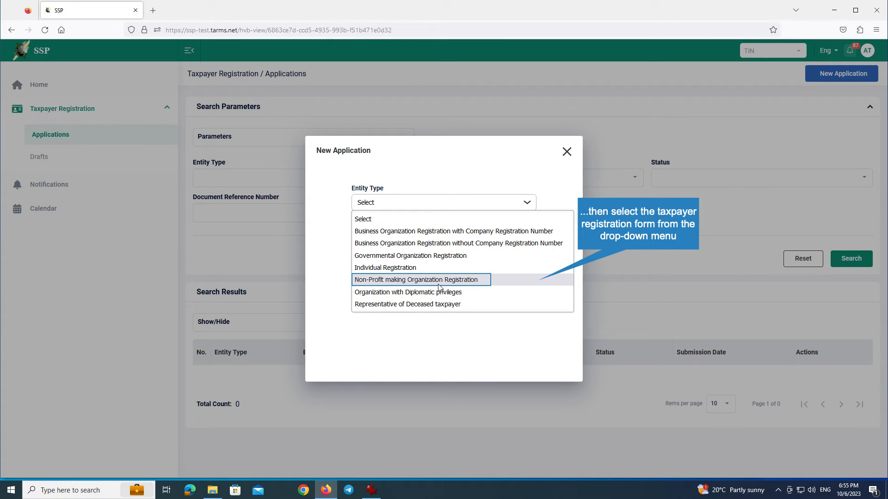
{"action": "left_click", "coordinate": [415, 279]}
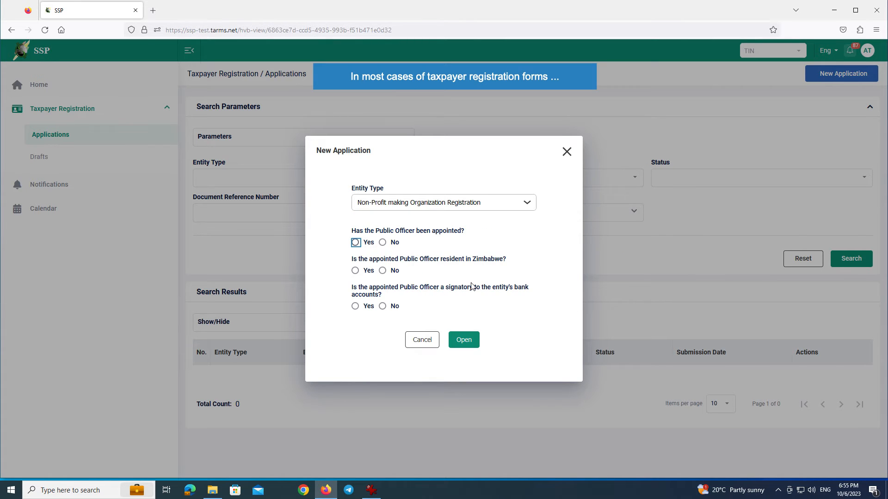
Answer Yes to all three Public Officer questions and open the form
{"action": "left_click", "coordinate": [355, 242]}
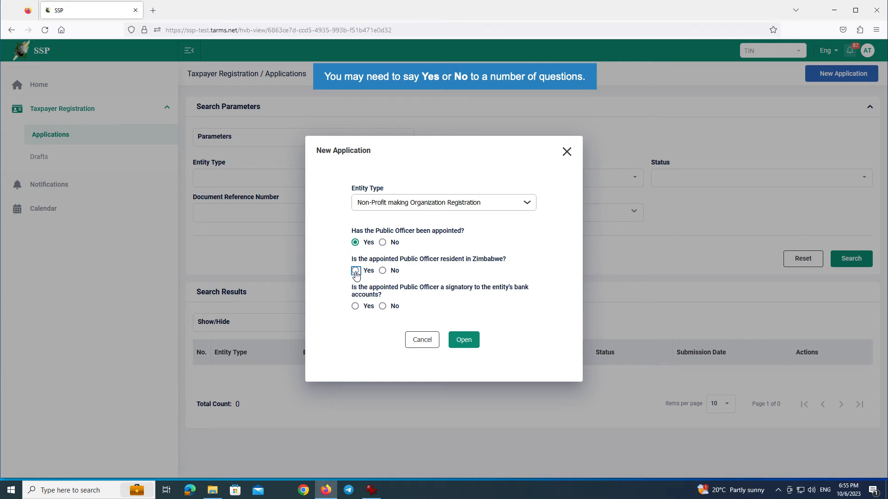
{"action": "left_click", "coordinate": [355, 306]}
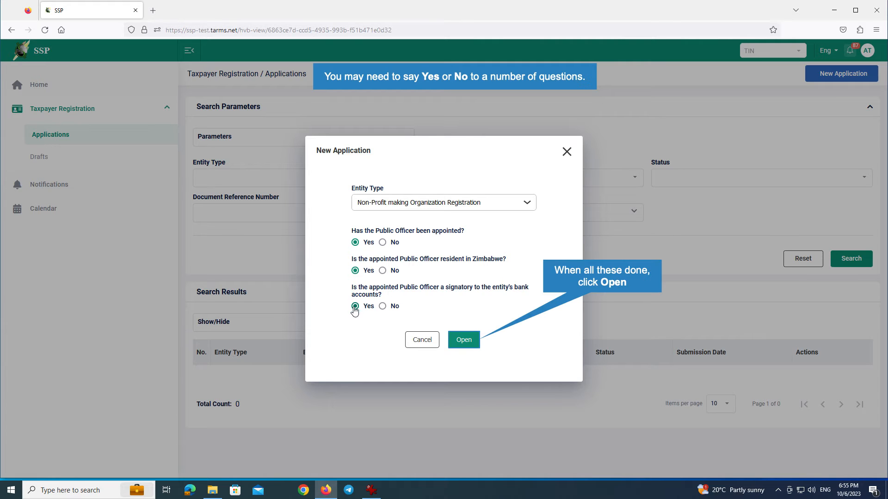
{"action": "left_click", "coordinate": [463, 340]}
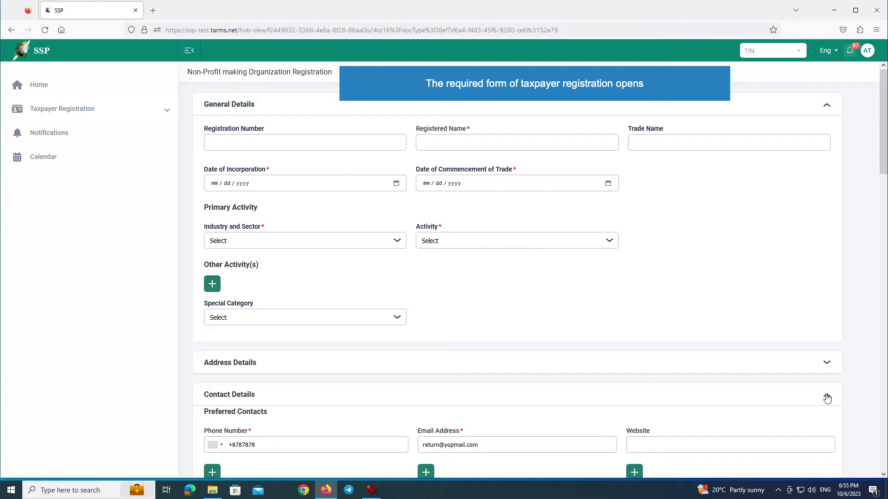
Collapse the Contact Details, Director's/Trustee's/Secretariat Details and Public Officer Details sections
{"action": "left_click", "coordinate": [826, 395]}
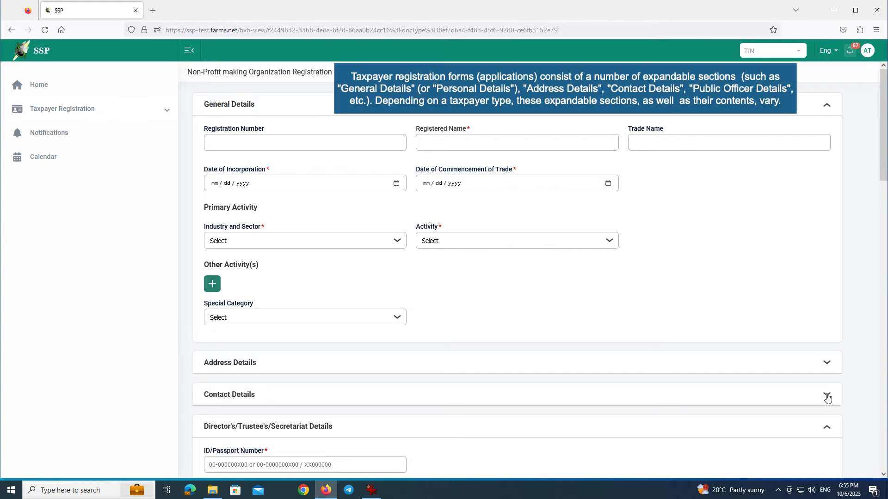
{"action": "mouse_move", "coordinate": [843, 387]}
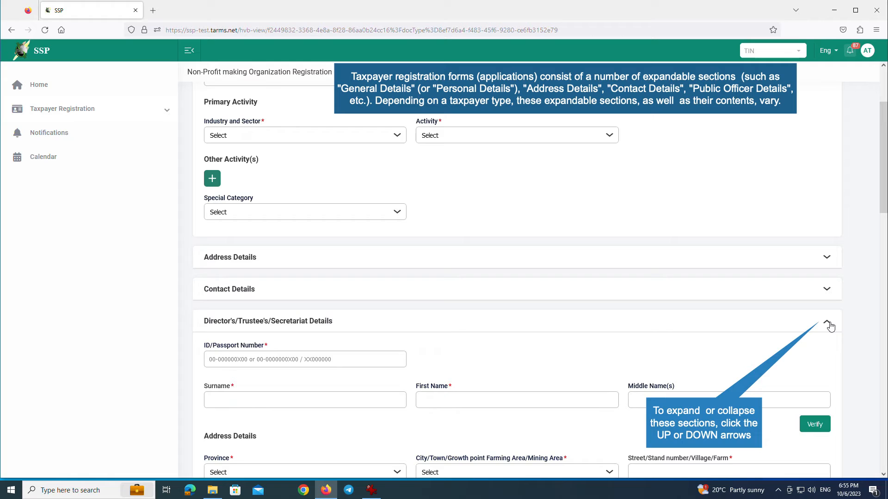
{"action": "left_click", "coordinate": [828, 326]}
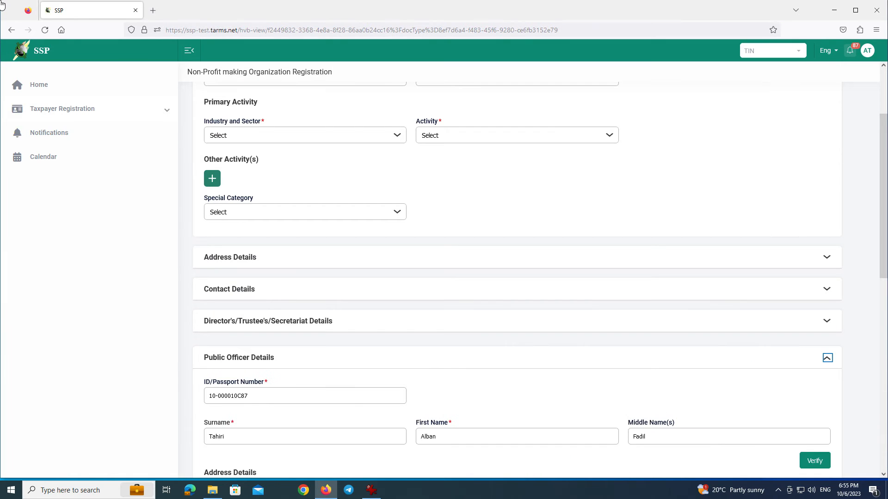
{"action": "left_click", "coordinate": [826, 357]}
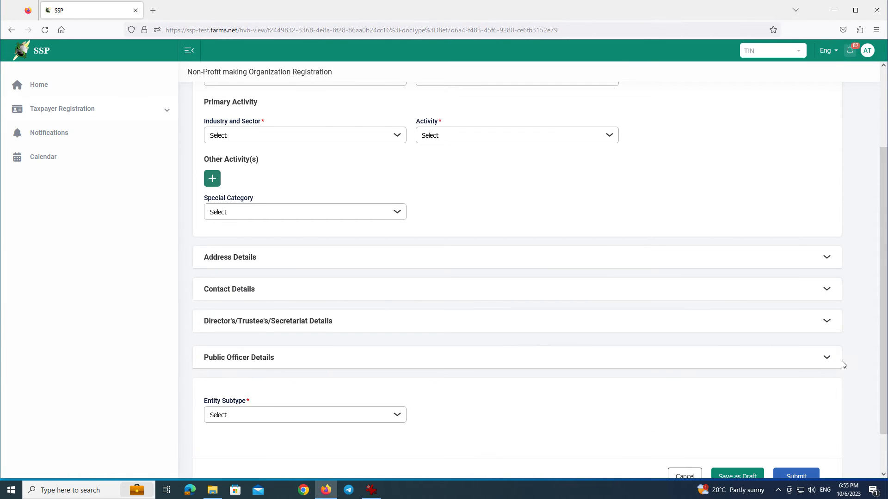
{"action": "scroll", "scroll_direction": "down", "scroll_amount": 3}
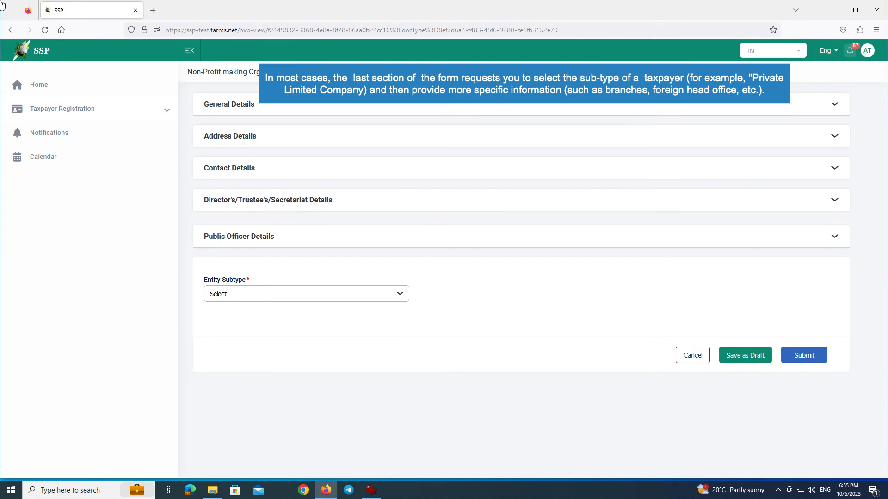
{"action": "mouse_move", "coordinate": [406, 302]}
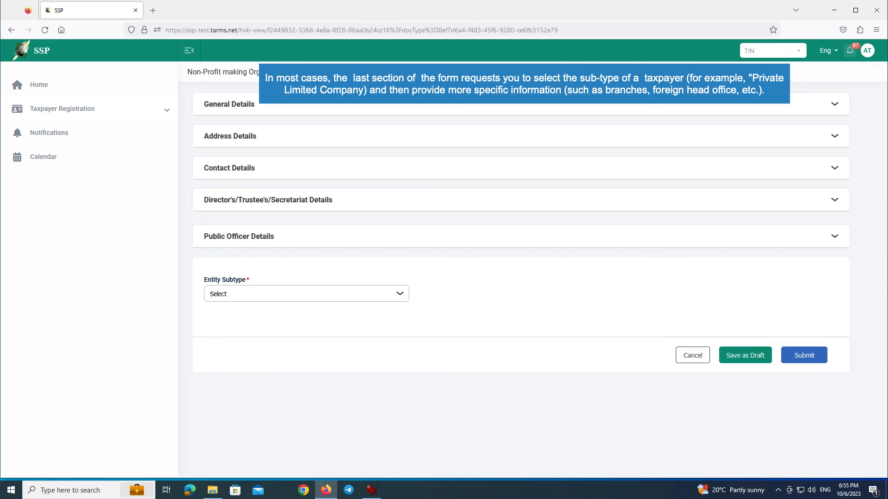
Choose NGOs registration in the Entity Subtype dropdown
{"action": "left_click", "coordinate": [305, 293]}
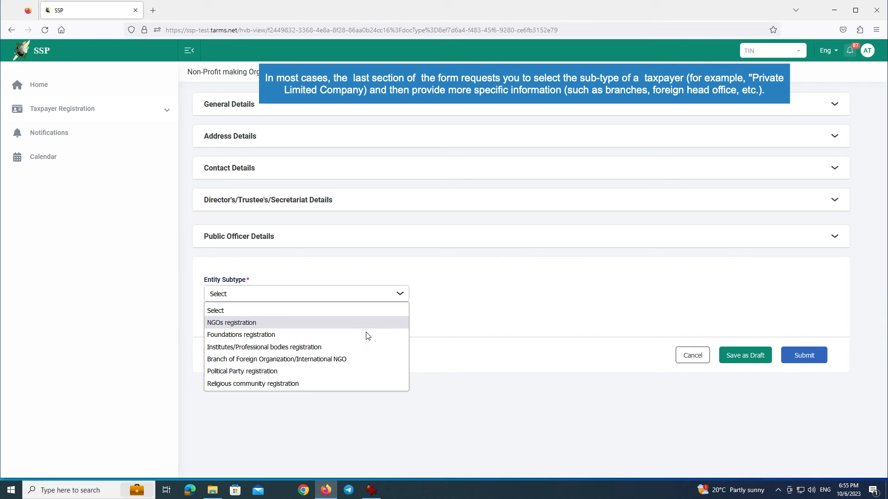
{"action": "left_click", "coordinate": [232, 322]}
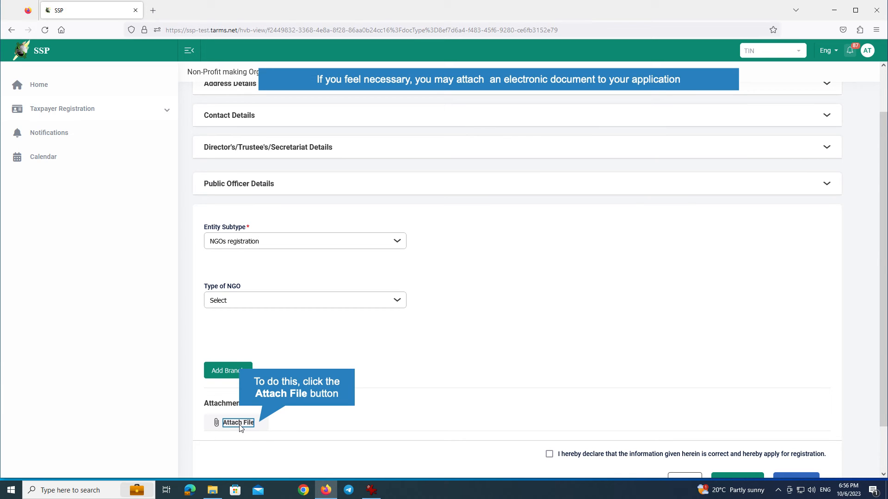
{"action": "left_click", "coordinate": [238, 422]}
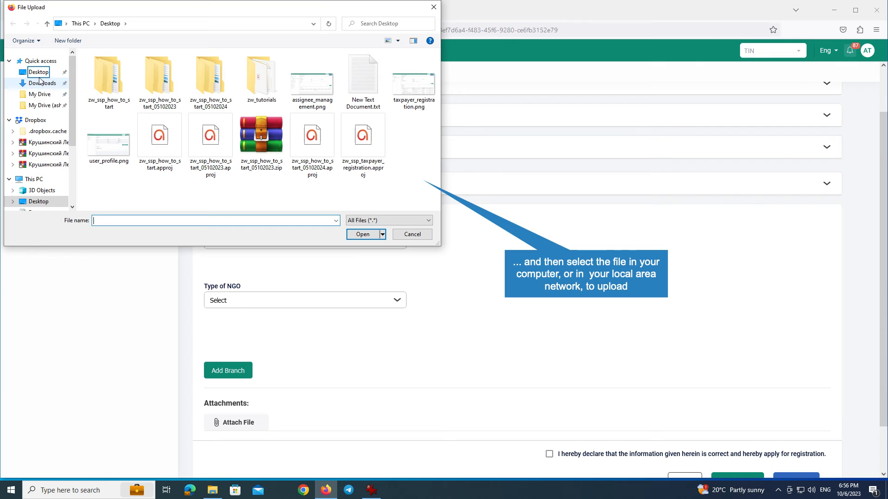
{"action": "left_click", "coordinate": [411, 234]}
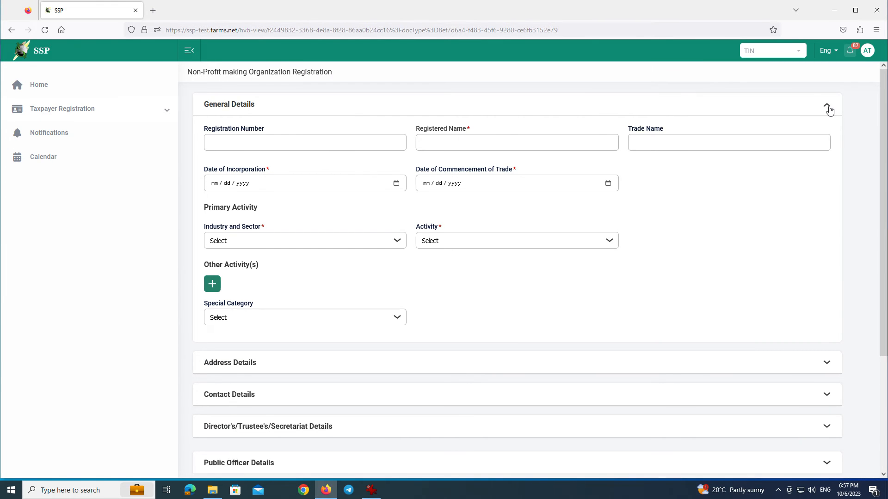
{"action": "left_click", "coordinate": [826, 362]}
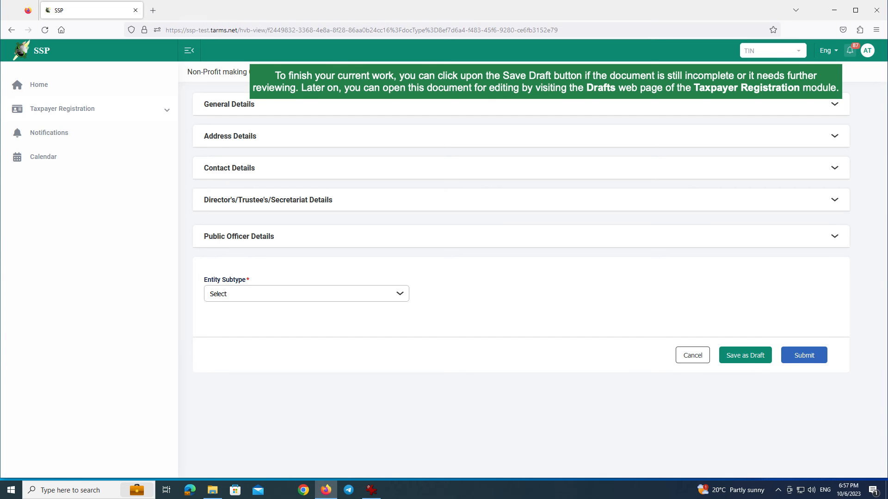
{"action": "mouse_move", "coordinate": [802, 355]}
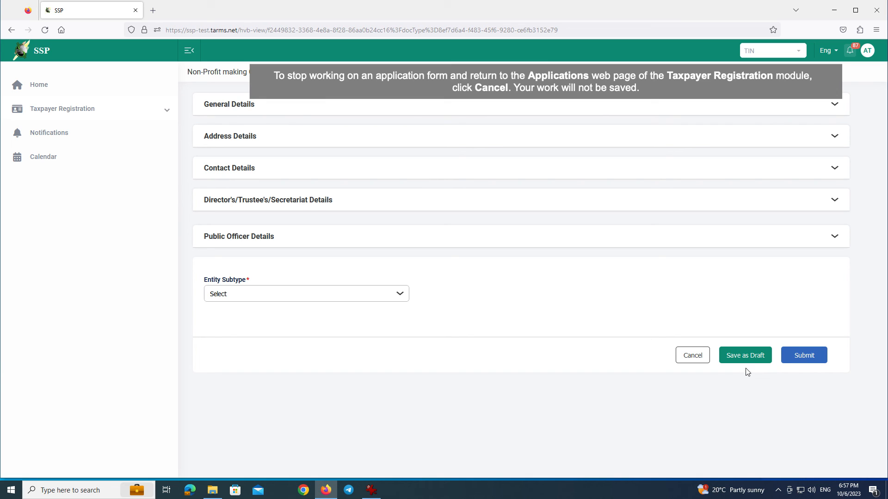
{"action": "mouse_move", "coordinate": [706, 371]}
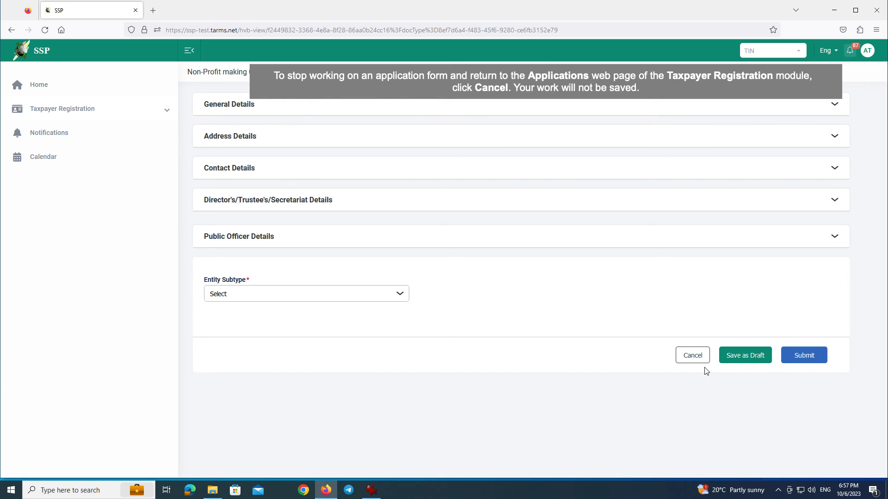
{"action": "mouse_move", "coordinate": [696, 368]}
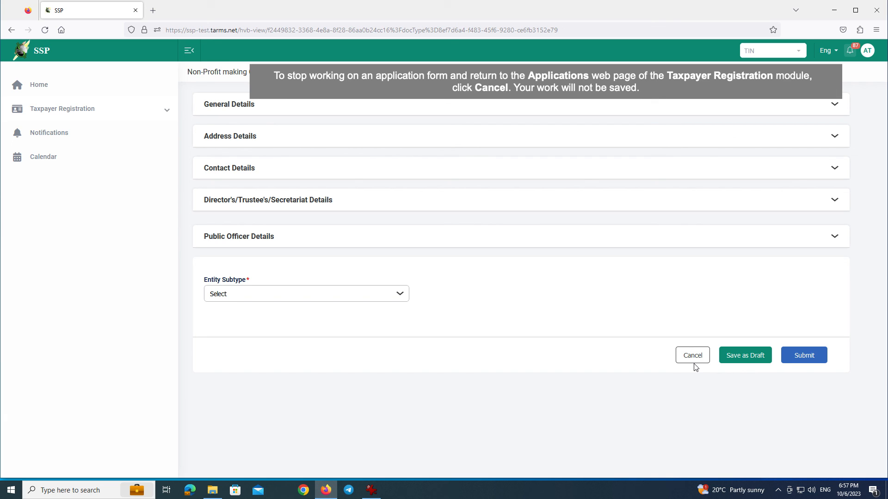
Cancel the unsaved registration form to return to Applications
{"action": "left_click", "coordinate": [692, 355]}
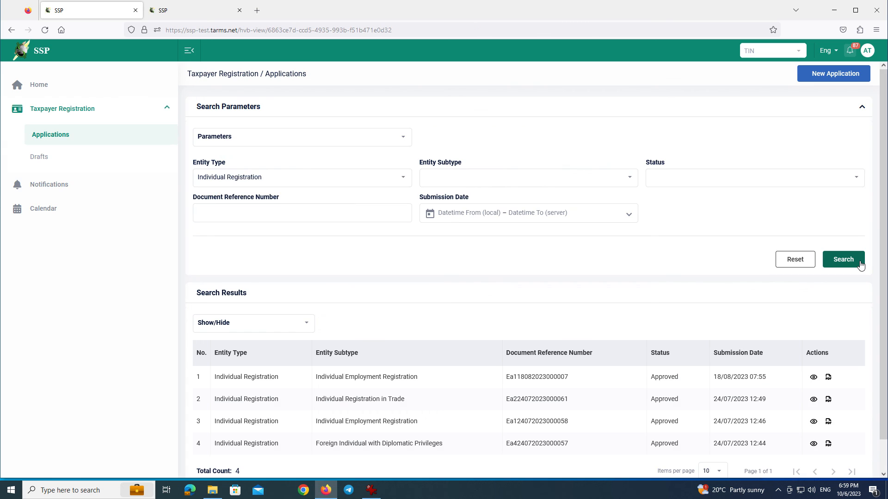